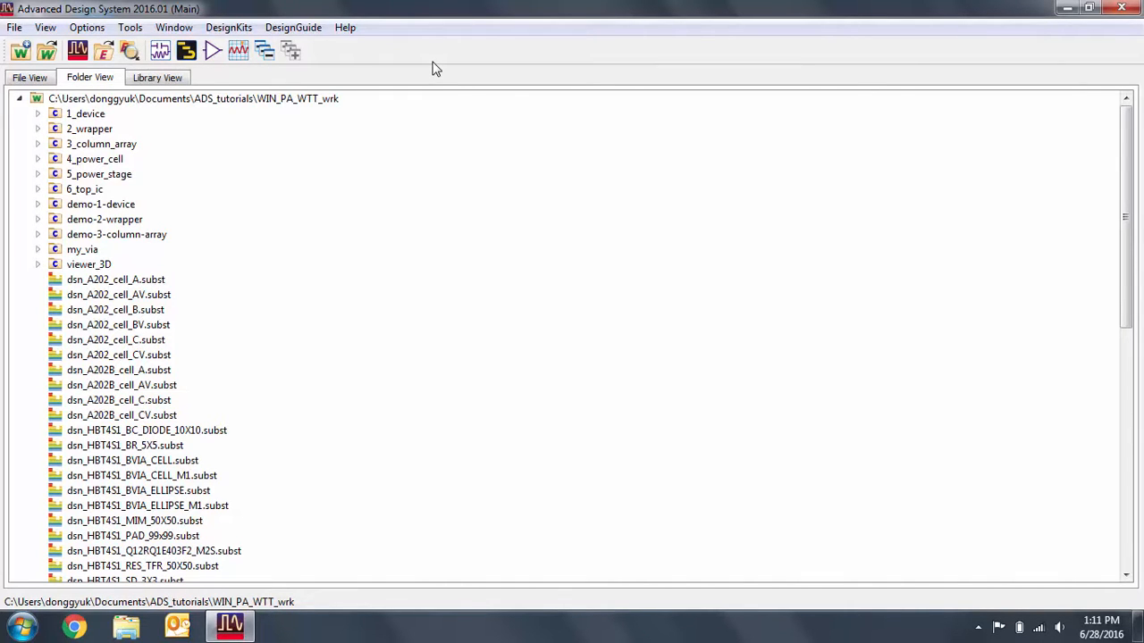
- Enable the Layout Command Line Editor addon in the App Manager, confirm, and close it
click(130, 27)
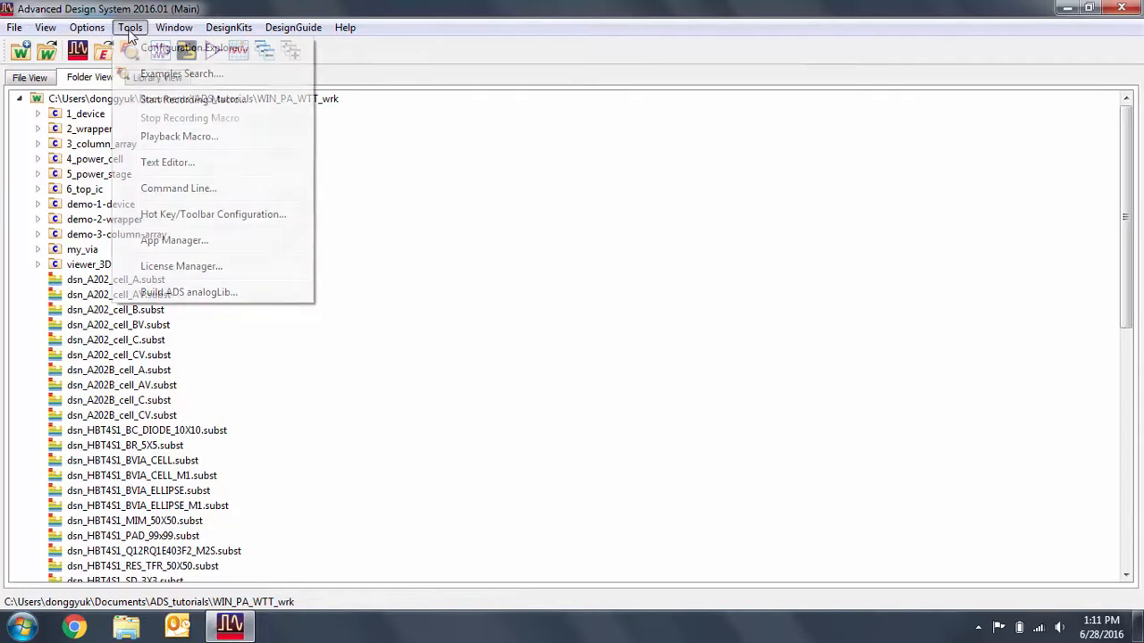
mouse_move(174, 241)
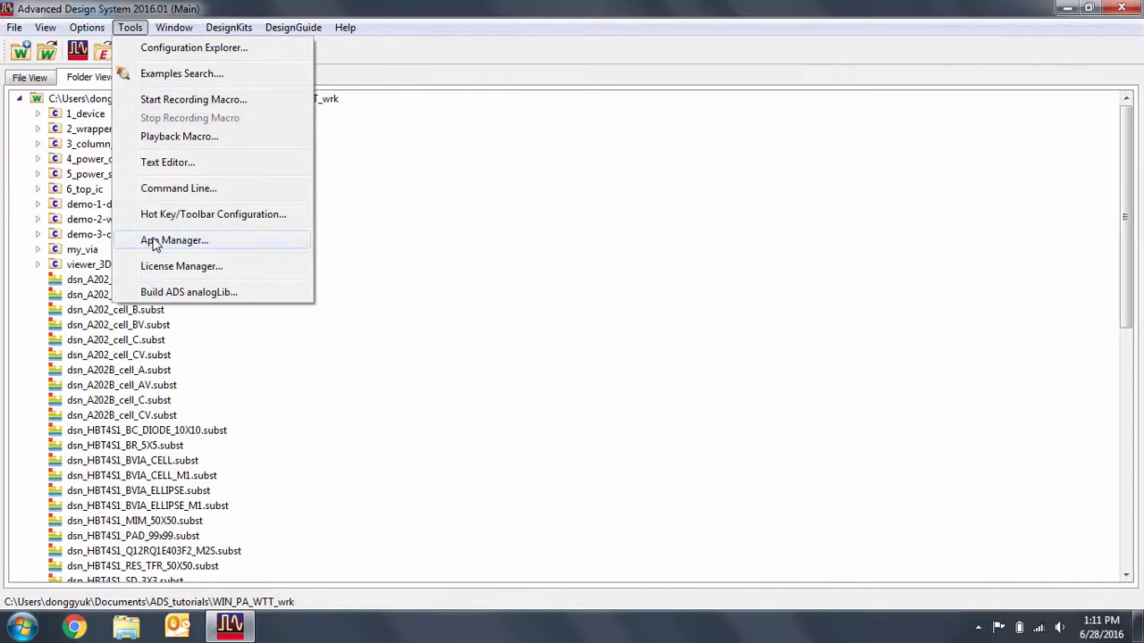
click(174, 240)
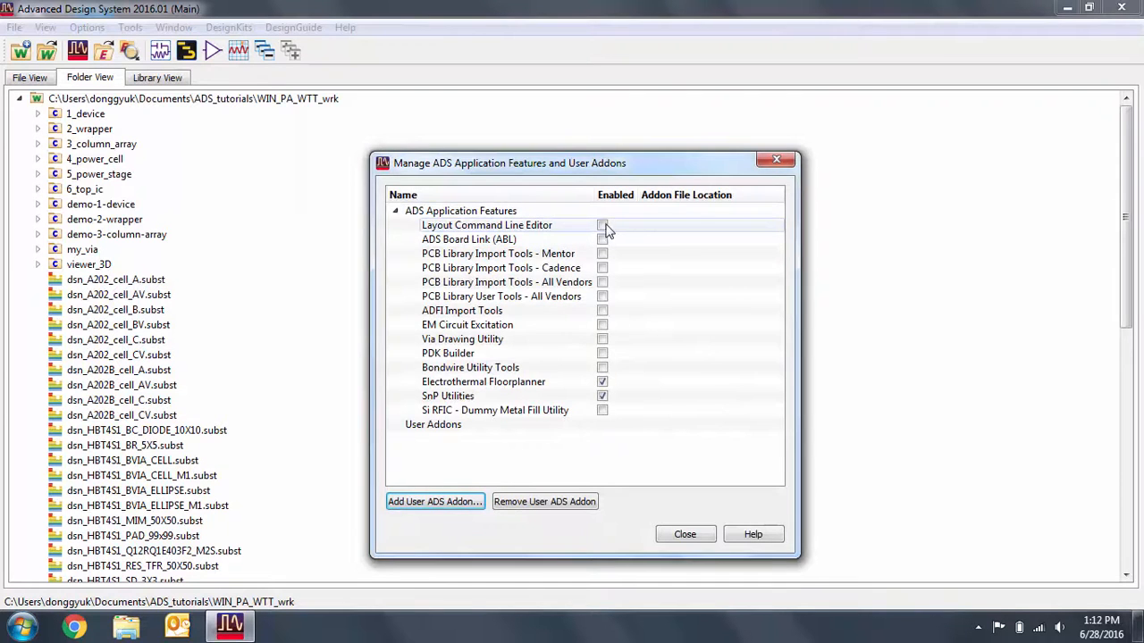
click(602, 225)
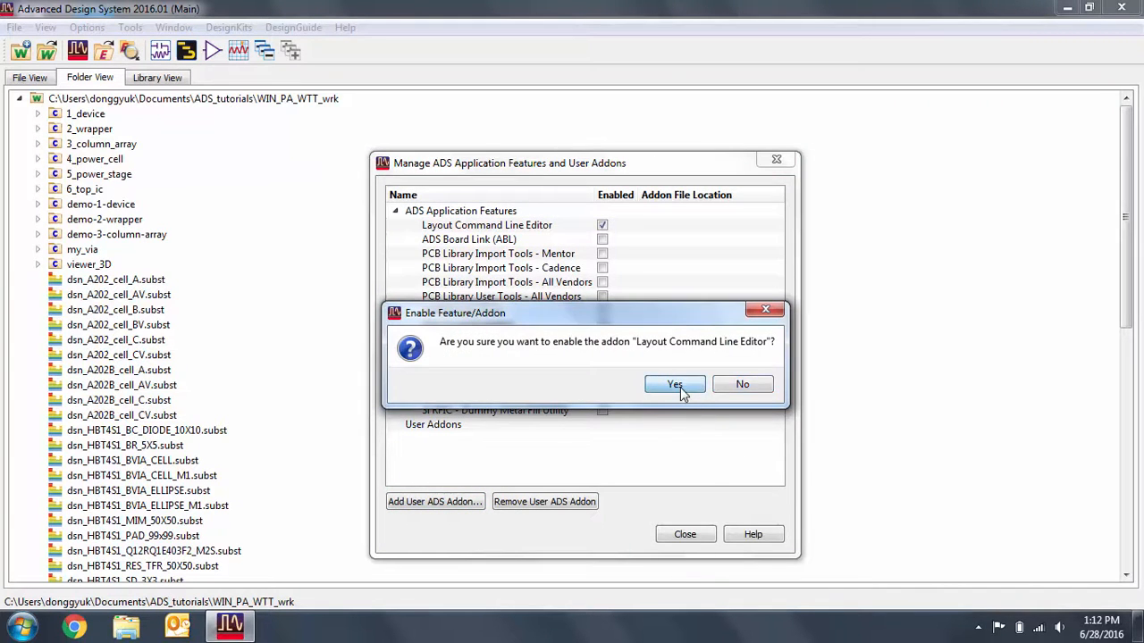
click(675, 384)
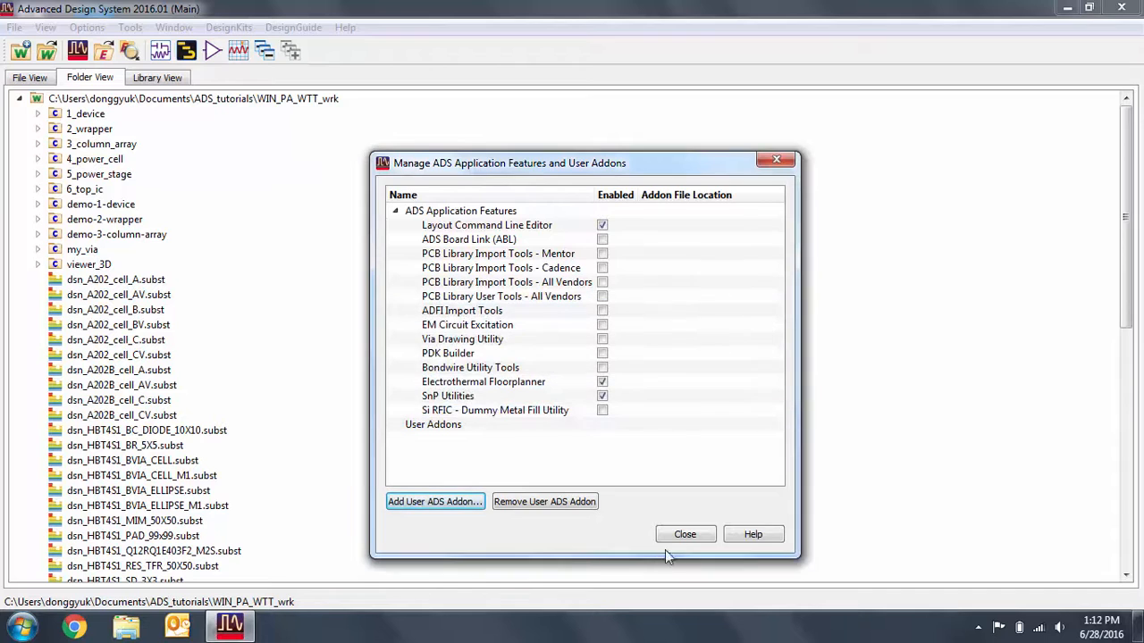
click(684, 534)
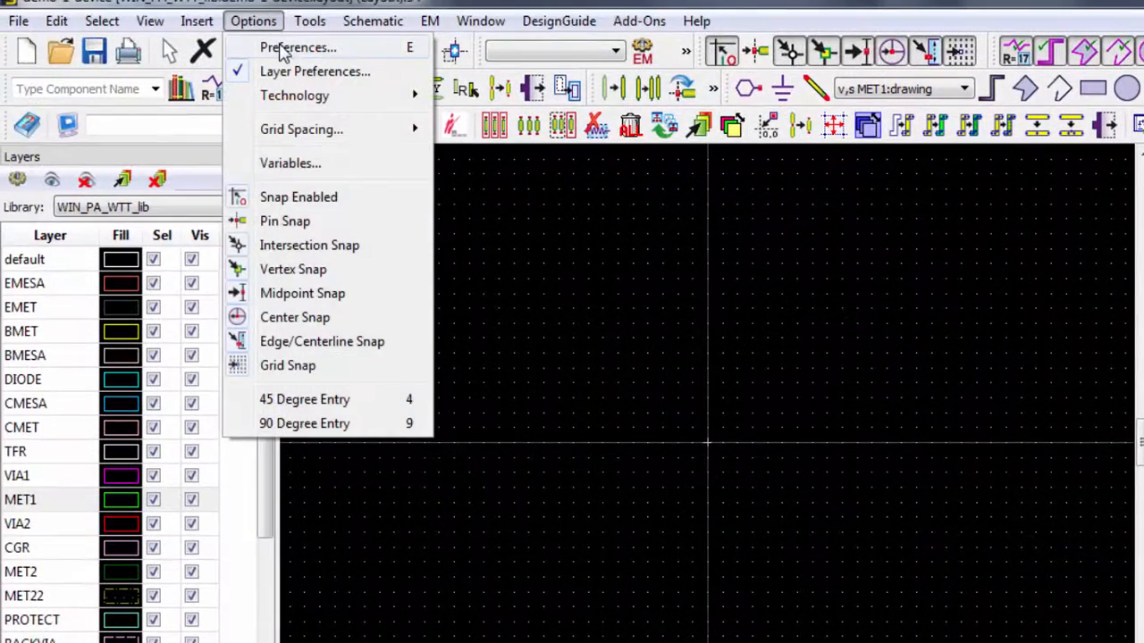
- Open layout Preferences and move from the Entry/Edit settings to Grid/Snap
click(297, 47)
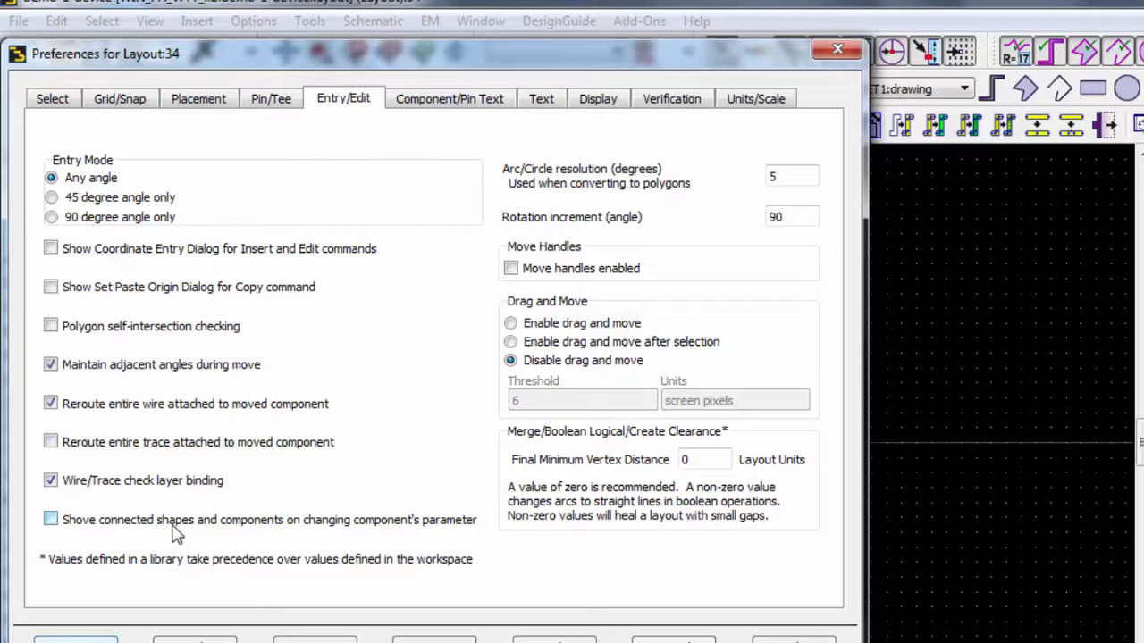
mouse_move(623, 283)
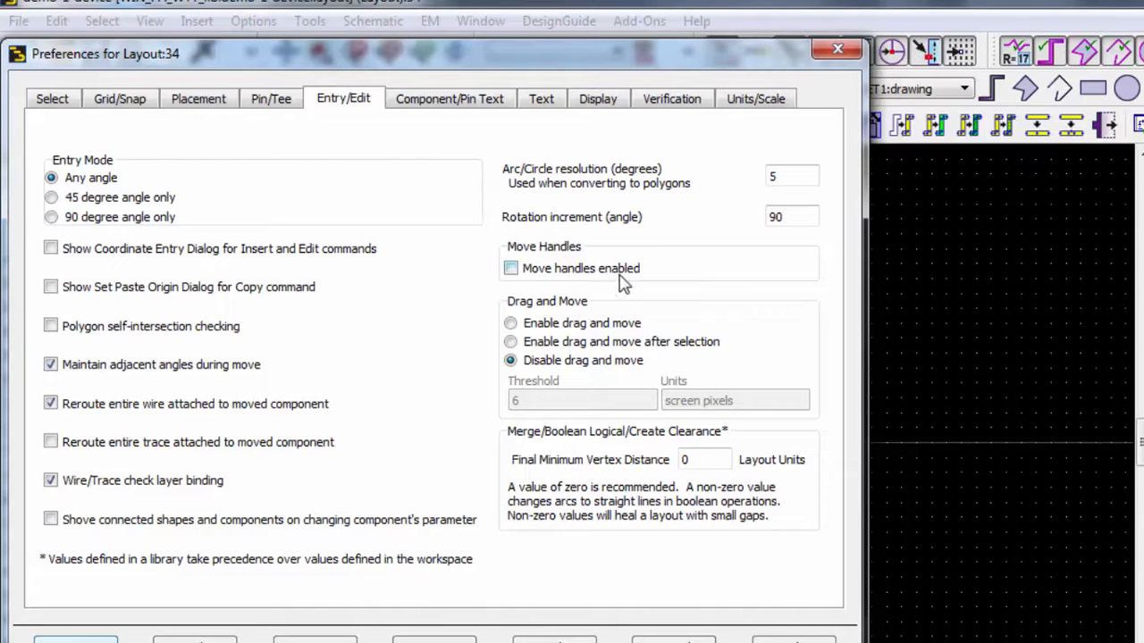
mouse_move(615, 373)
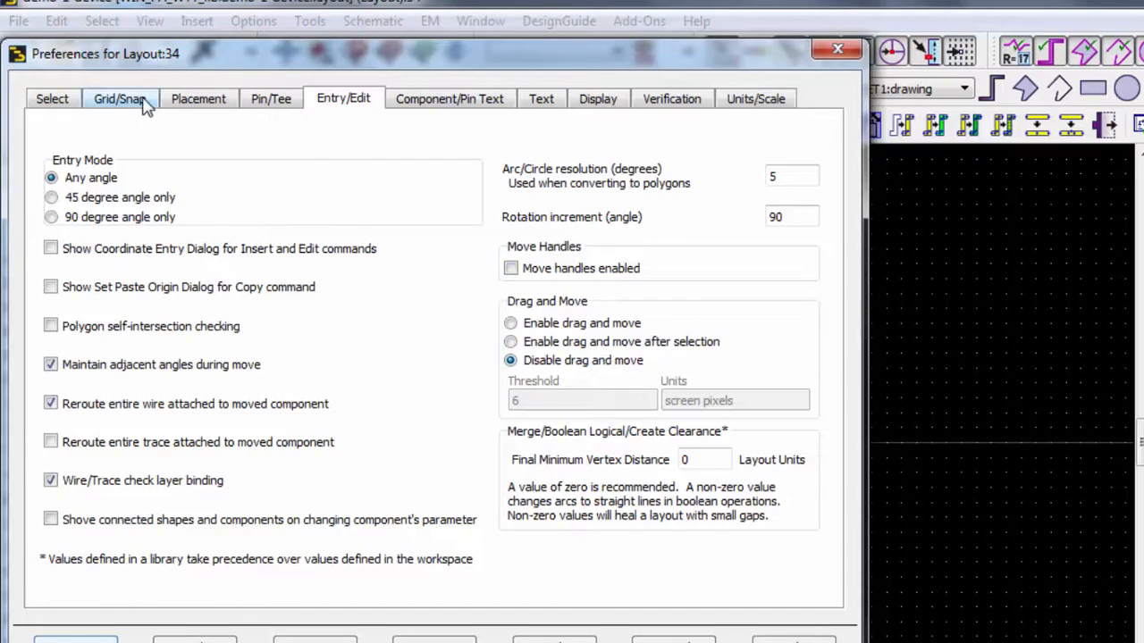
click(119, 98)
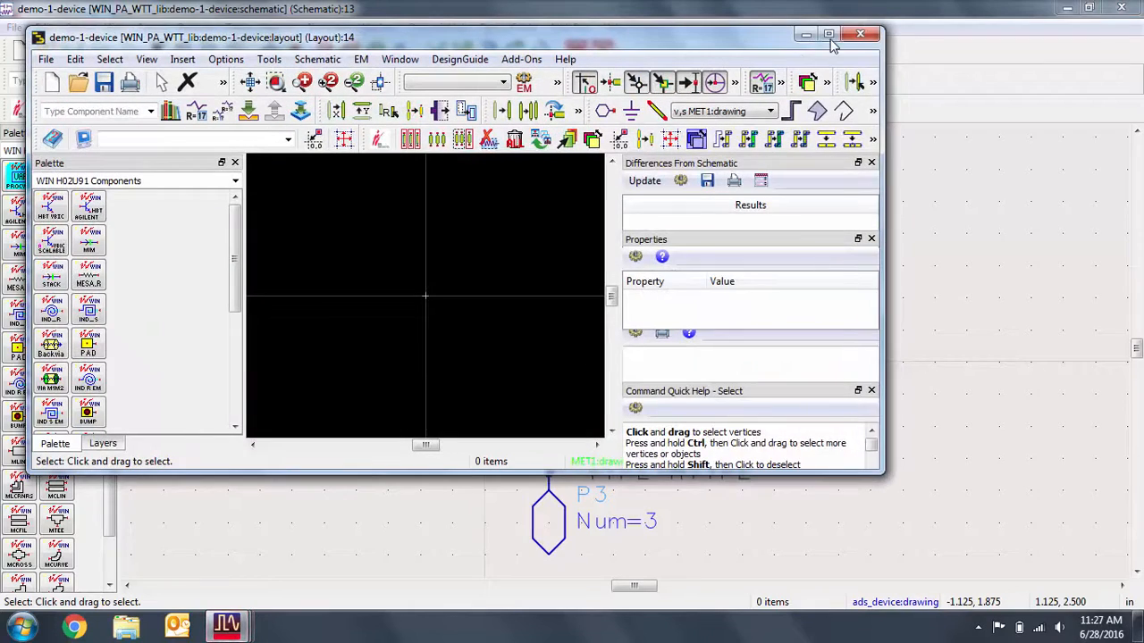
- Maximize the layout window and expand Unplaced Components to place transistor VBIC1
click(828, 34)
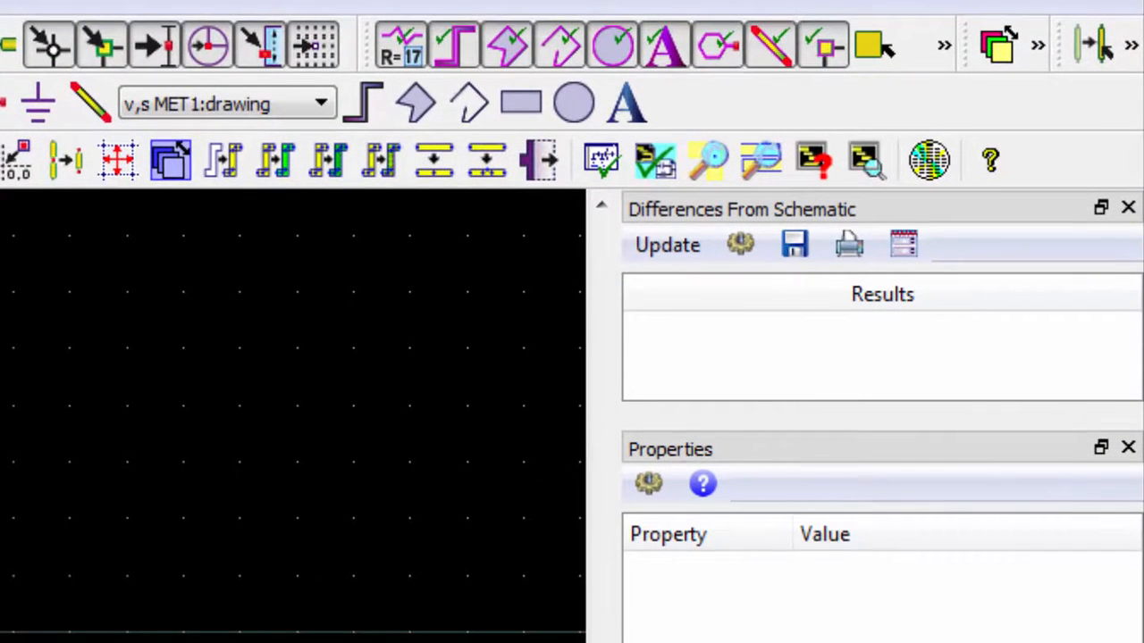
mouse_move(31, 603)
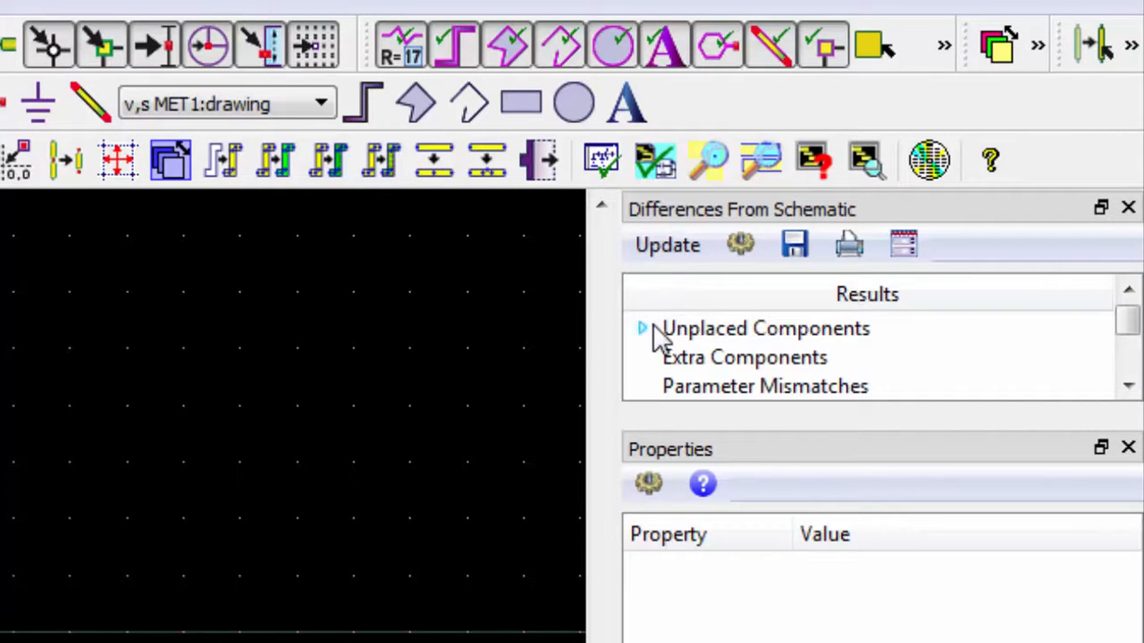
click(642, 328)
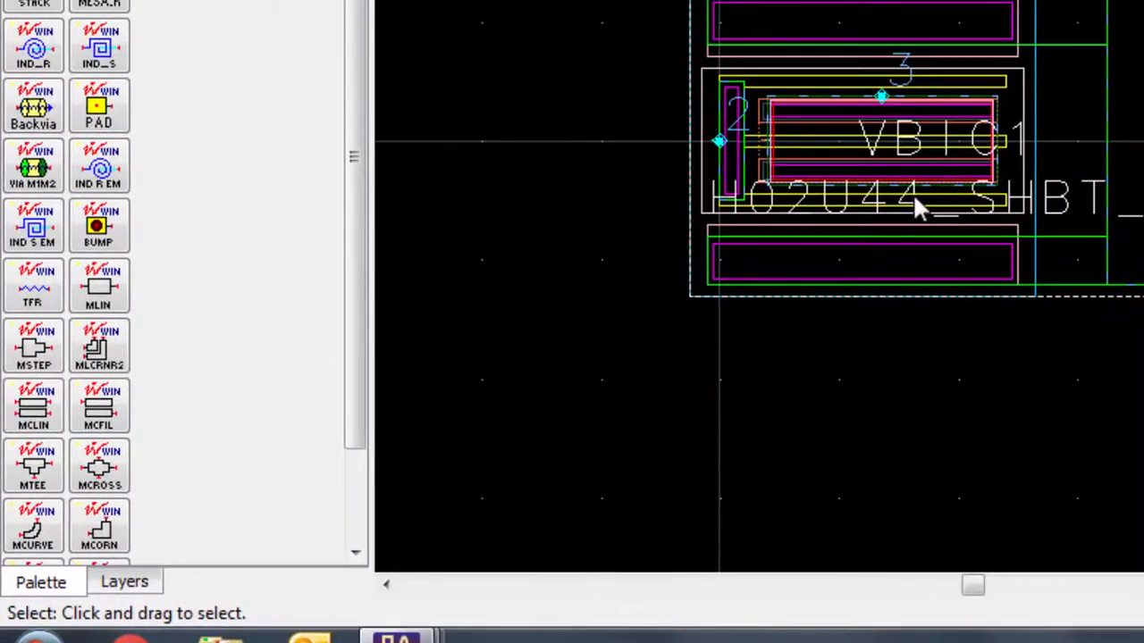
mouse_move(49, 175)
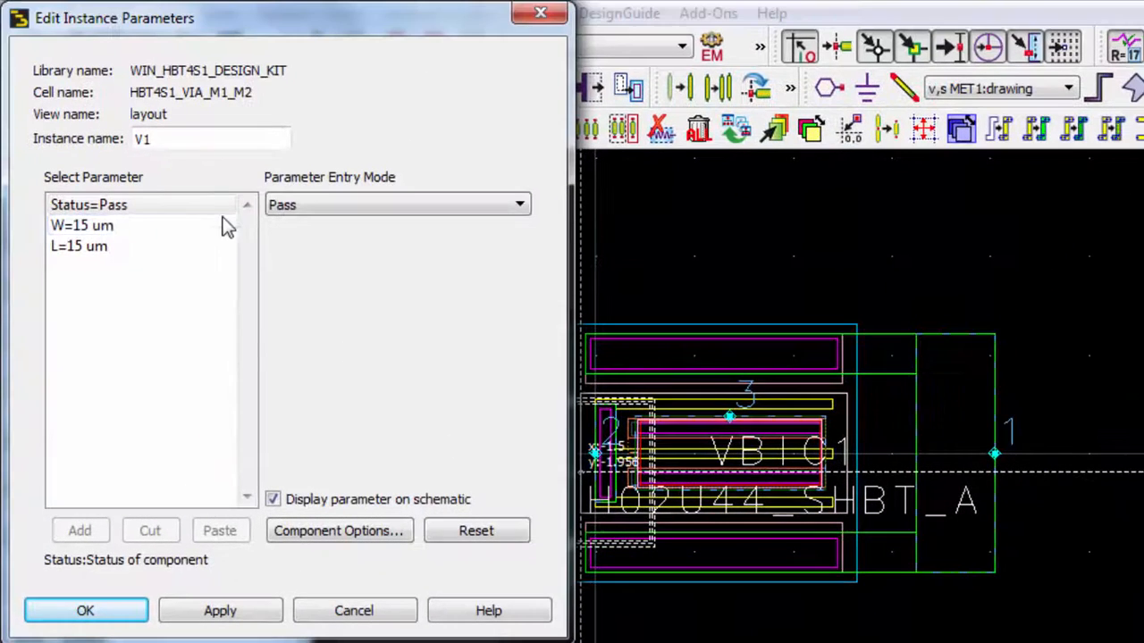
- Edit the HBT4S1_VIA_M1_M2 width and length parameters and place a via below the transistor
click(82, 225)
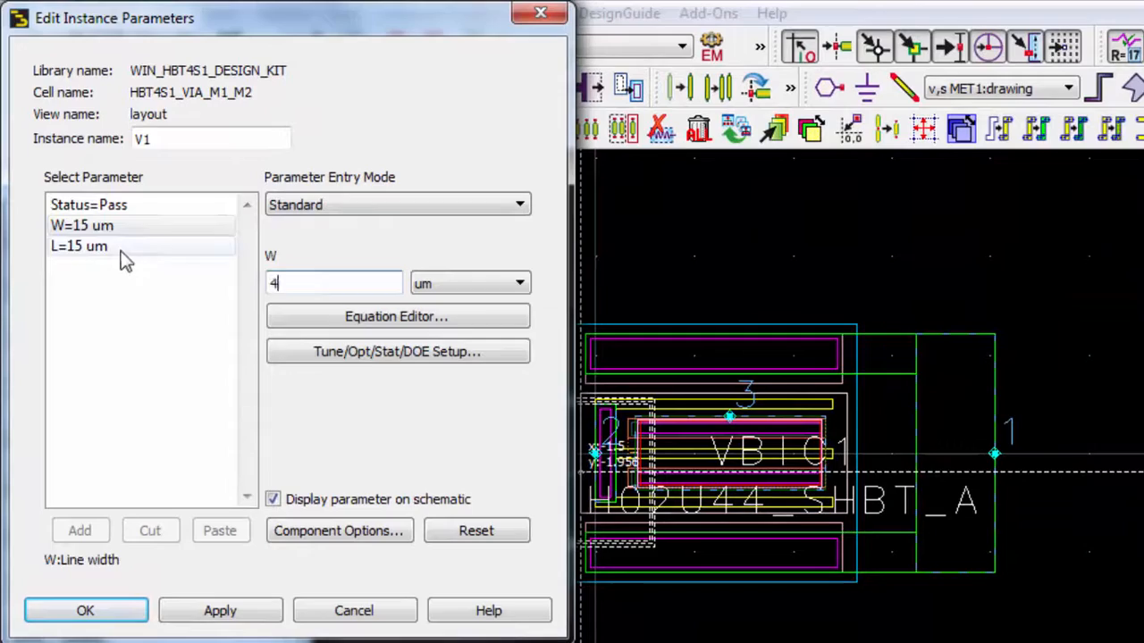
click(85, 610)
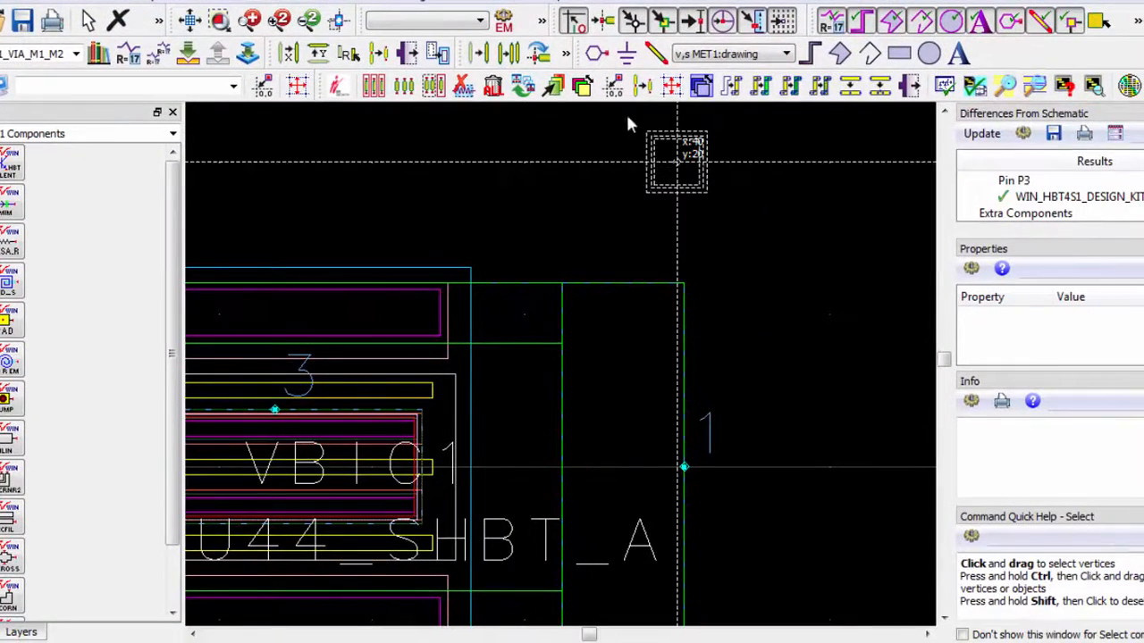
mouse_move(536, 321)
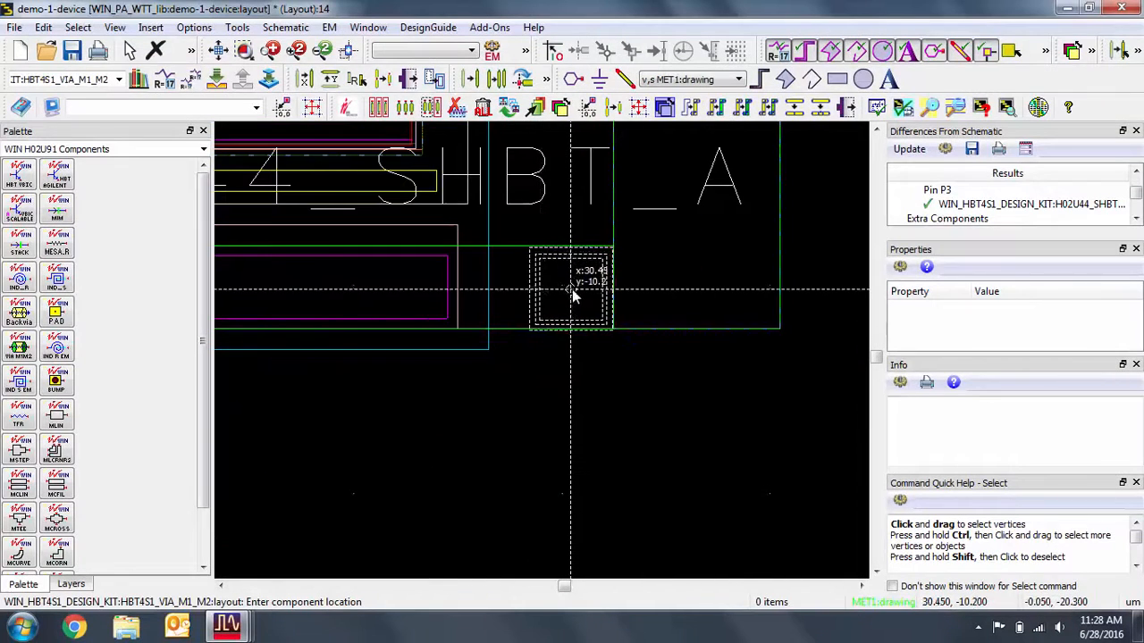
click(71, 584)
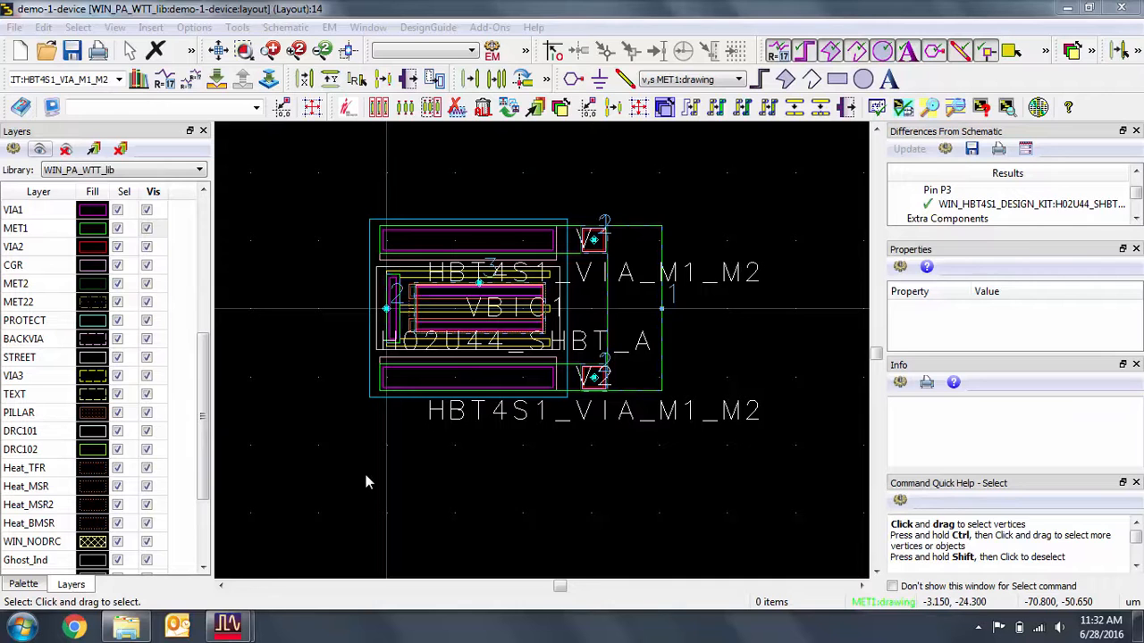
mouse_move(421, 471)
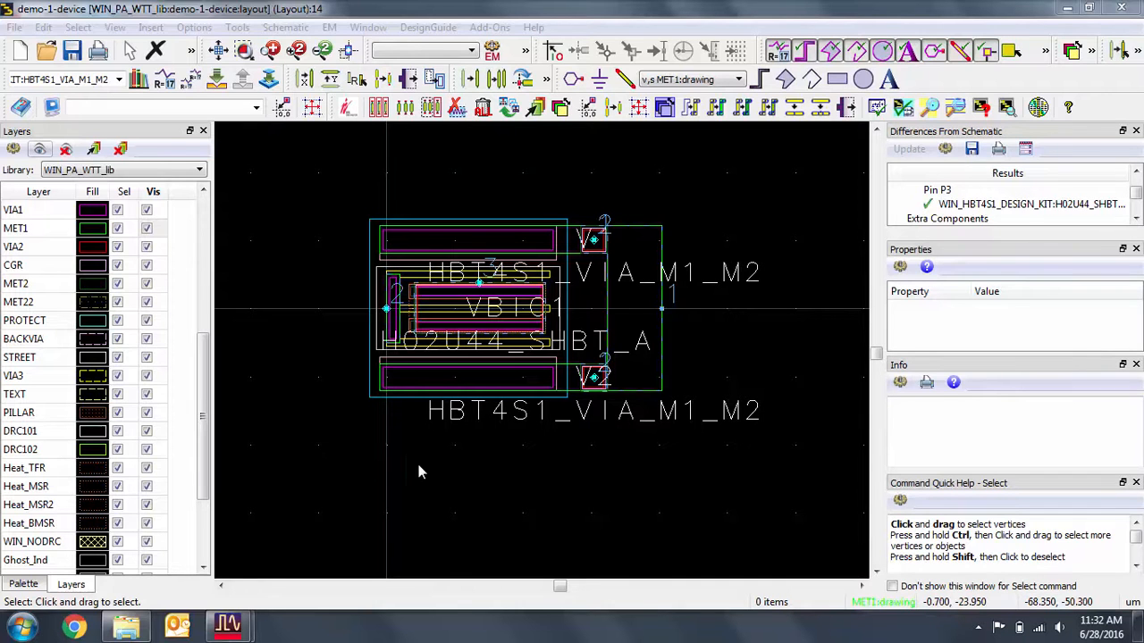
- Select transistor VBIC1 and flatten it into plain shapes
click(515, 309)
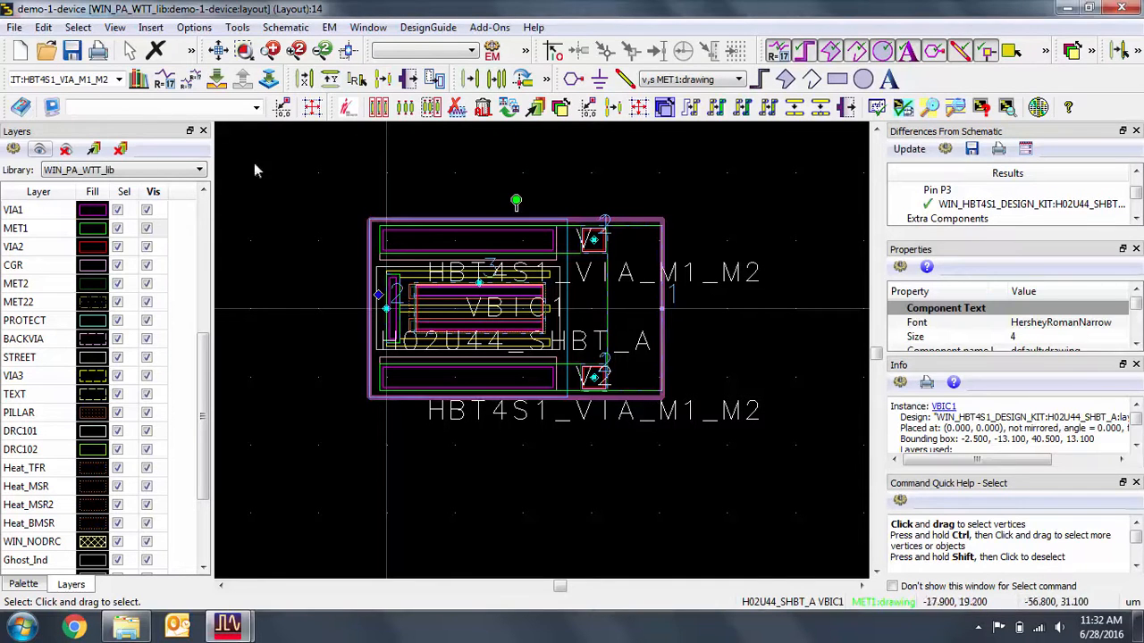
click(43, 27)
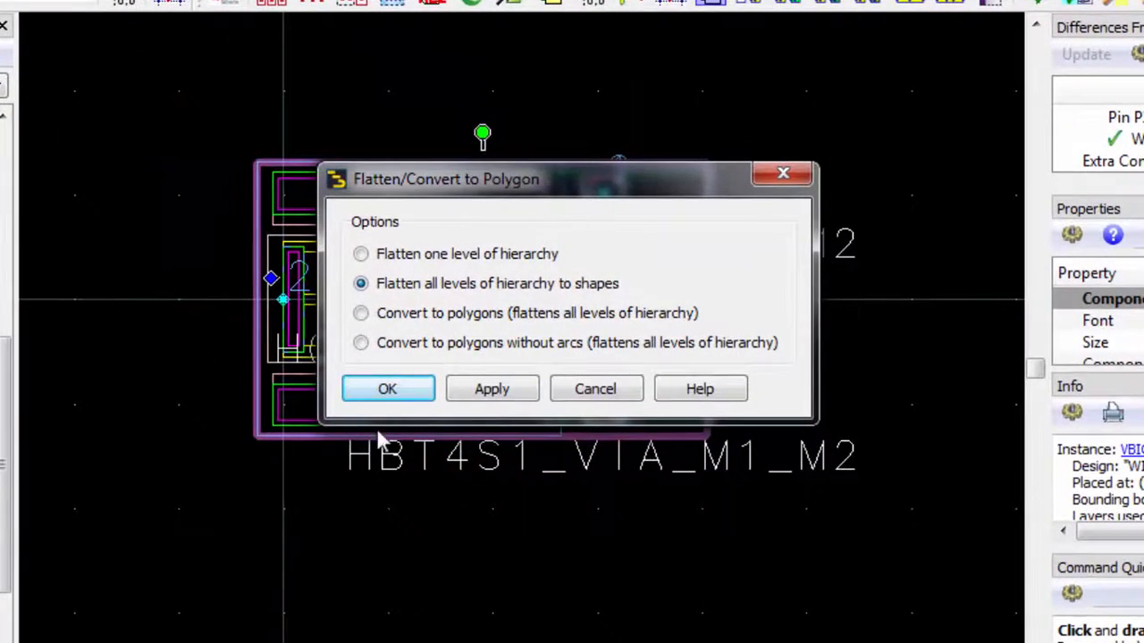
click(387, 388)
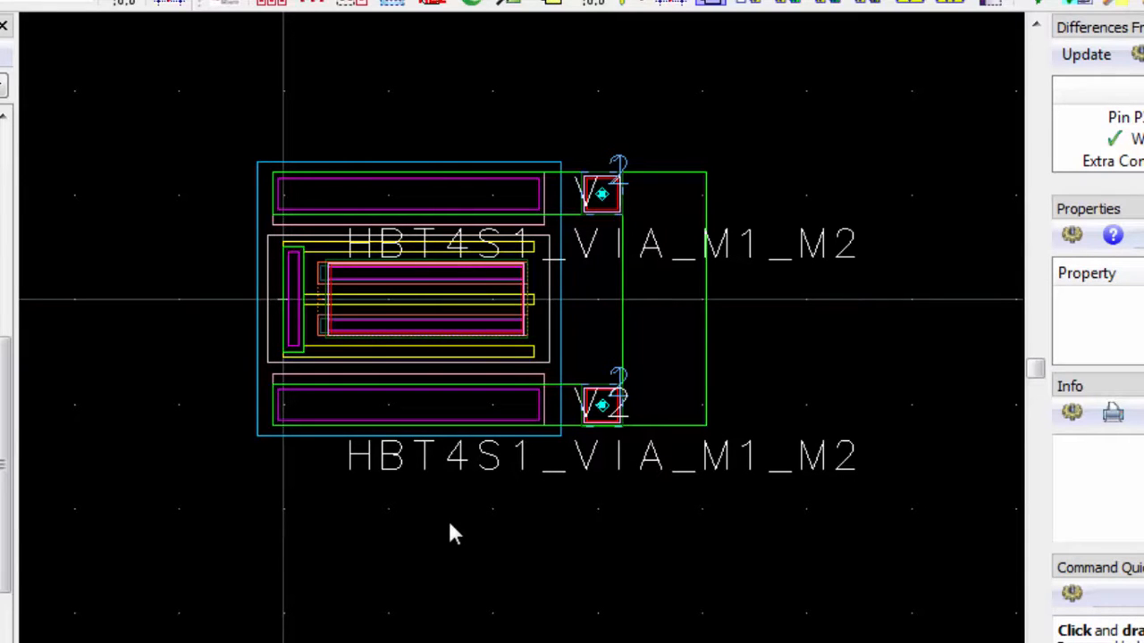
mouse_move(438, 539)
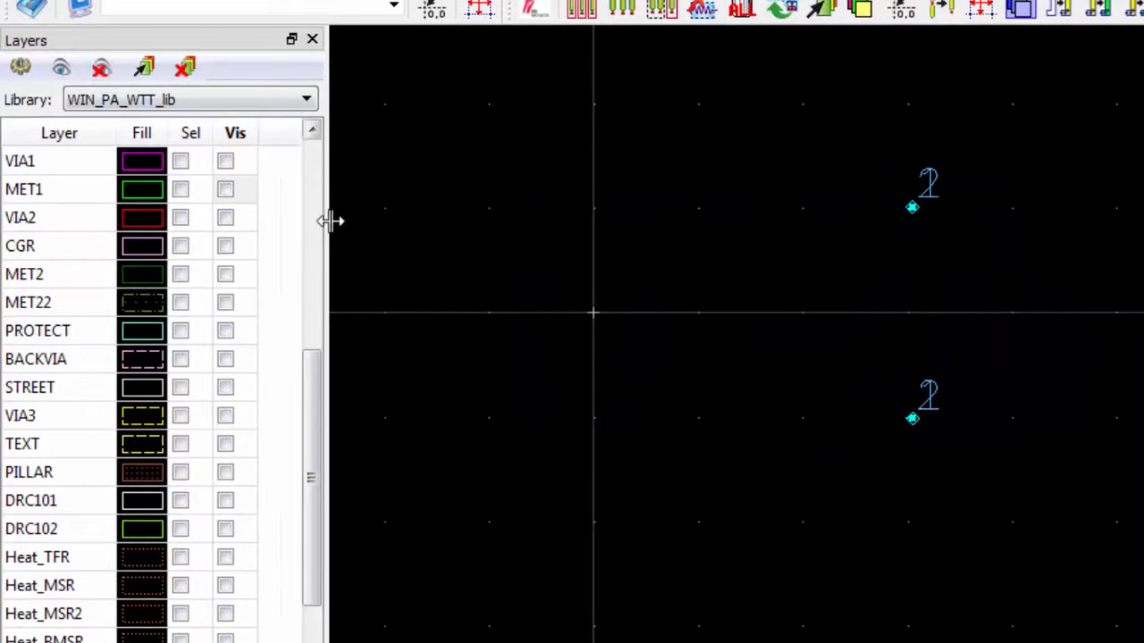
- Show only the MET1 layer and stretch the emitter metal rectangle to the right
click(225, 189)
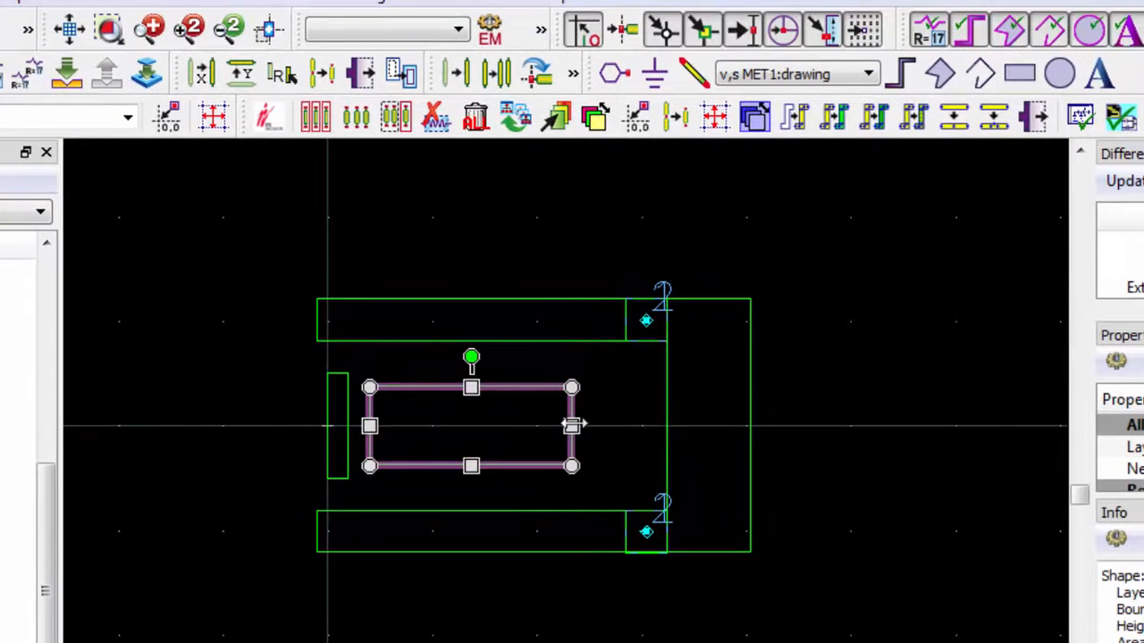
drag(572, 426, 751, 426)
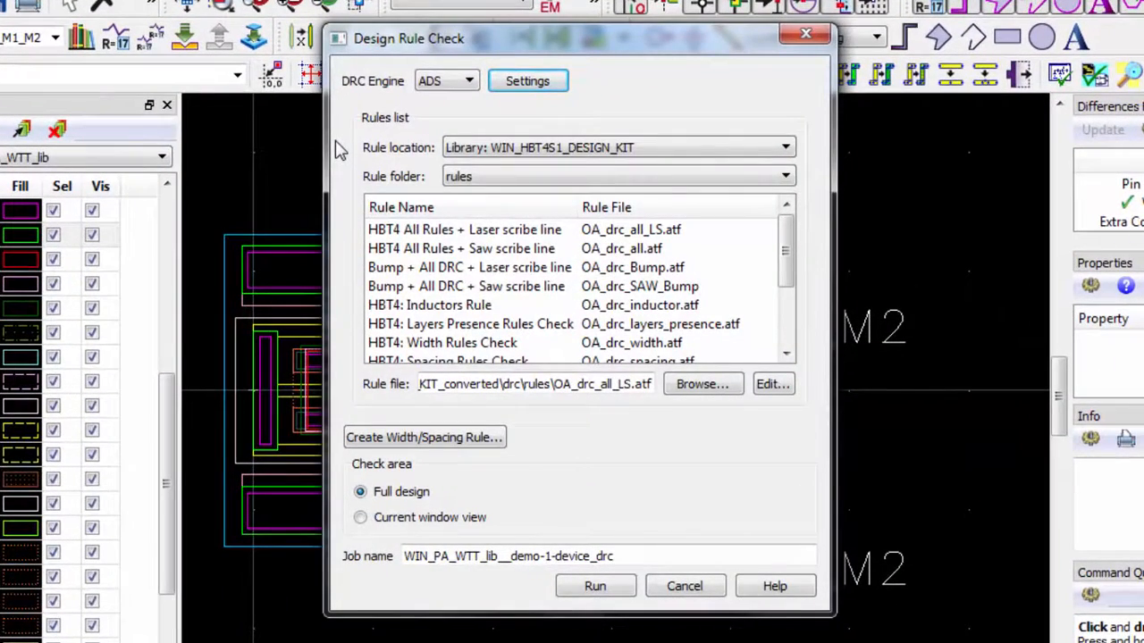
mouse_move(346, 152)
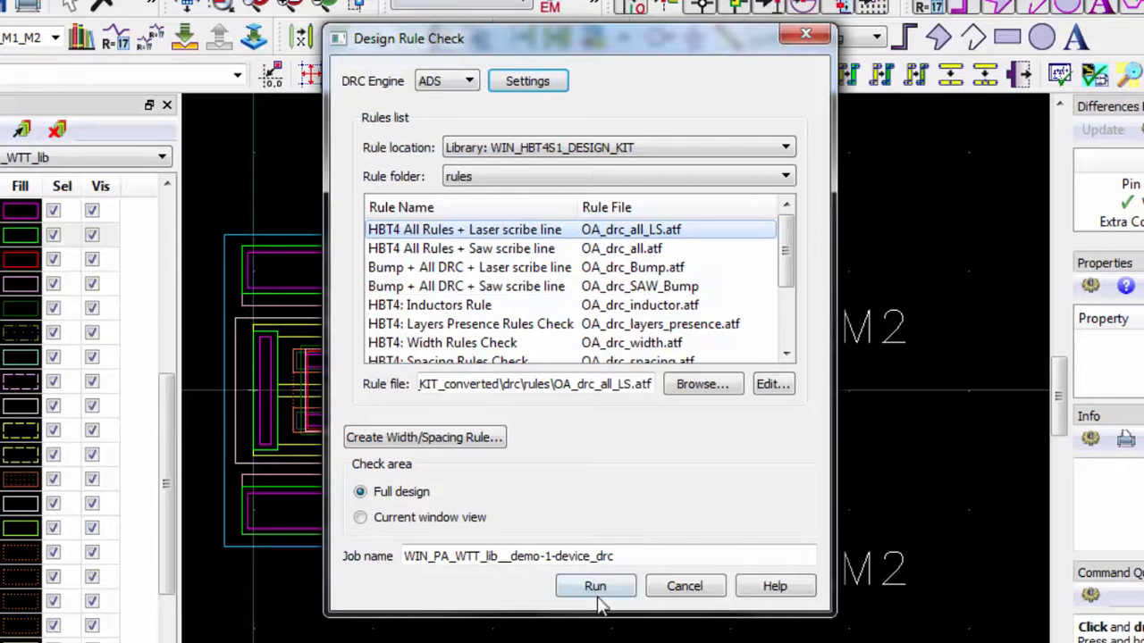
- Run DRC with the HBT4 All Rules + Laser scribe line deck and dismiss the zero-error results
click(595, 587)
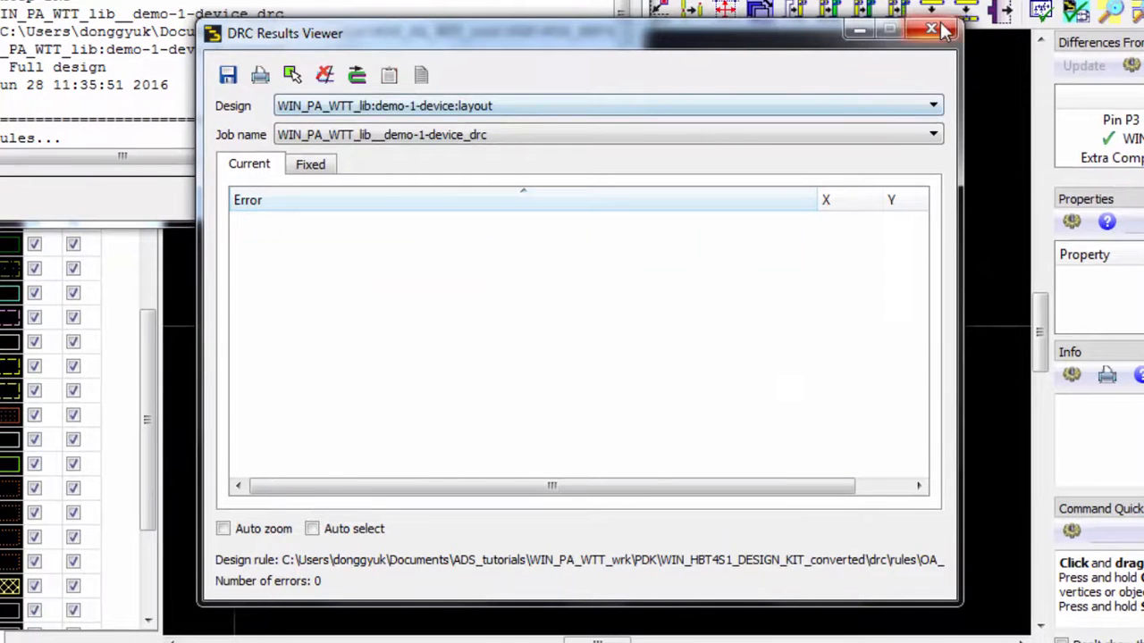
click(932, 30)
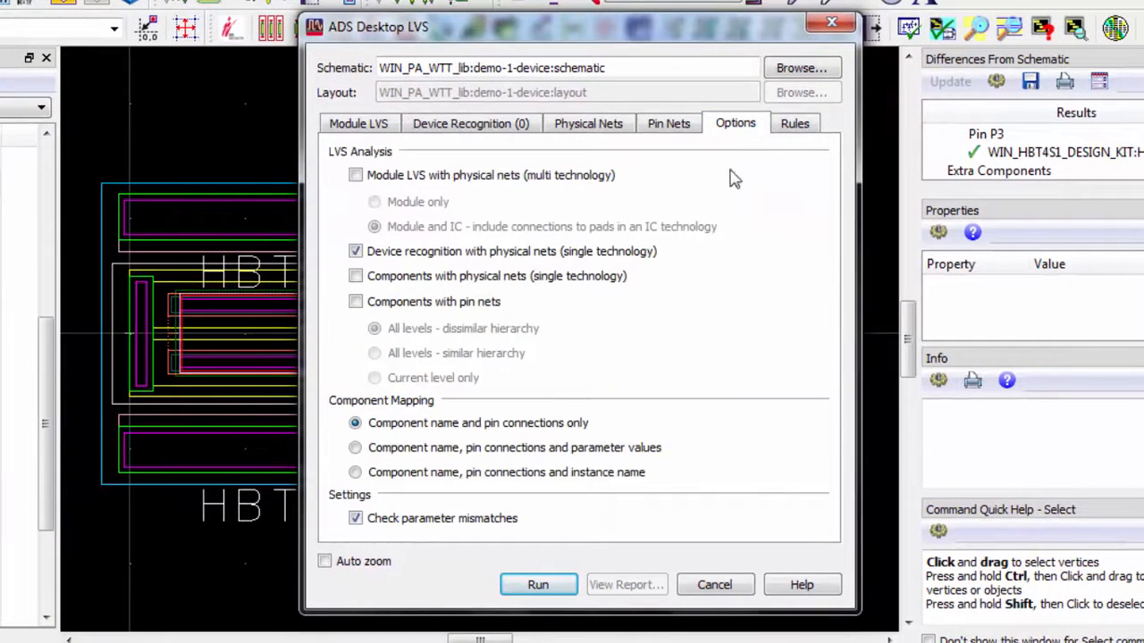
mouse_move(656, 223)
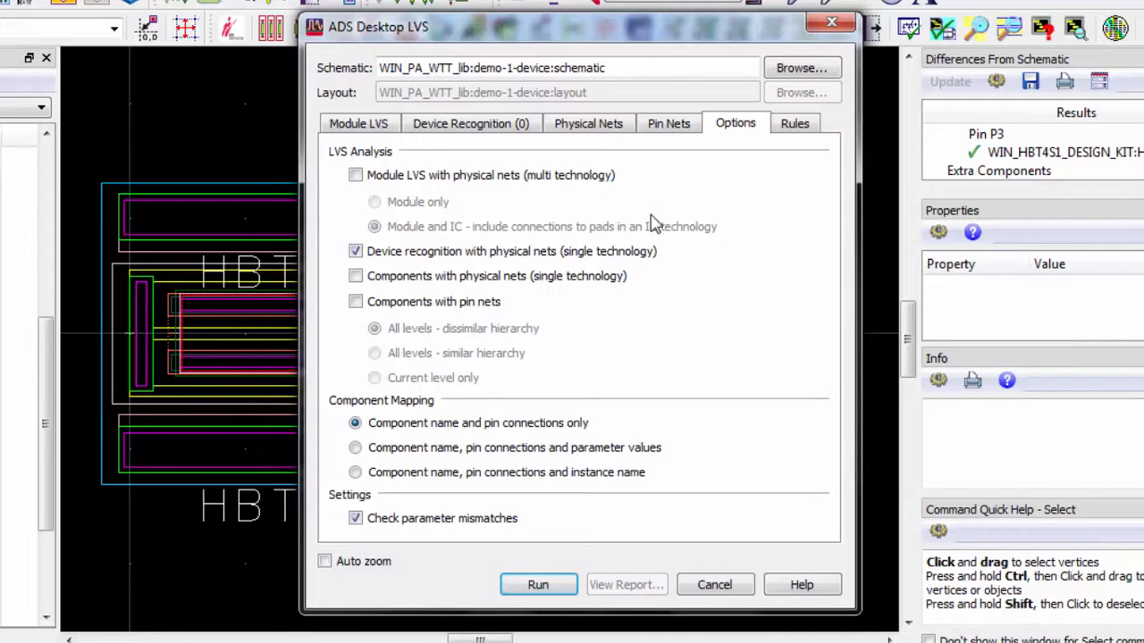
mouse_move(722, 248)
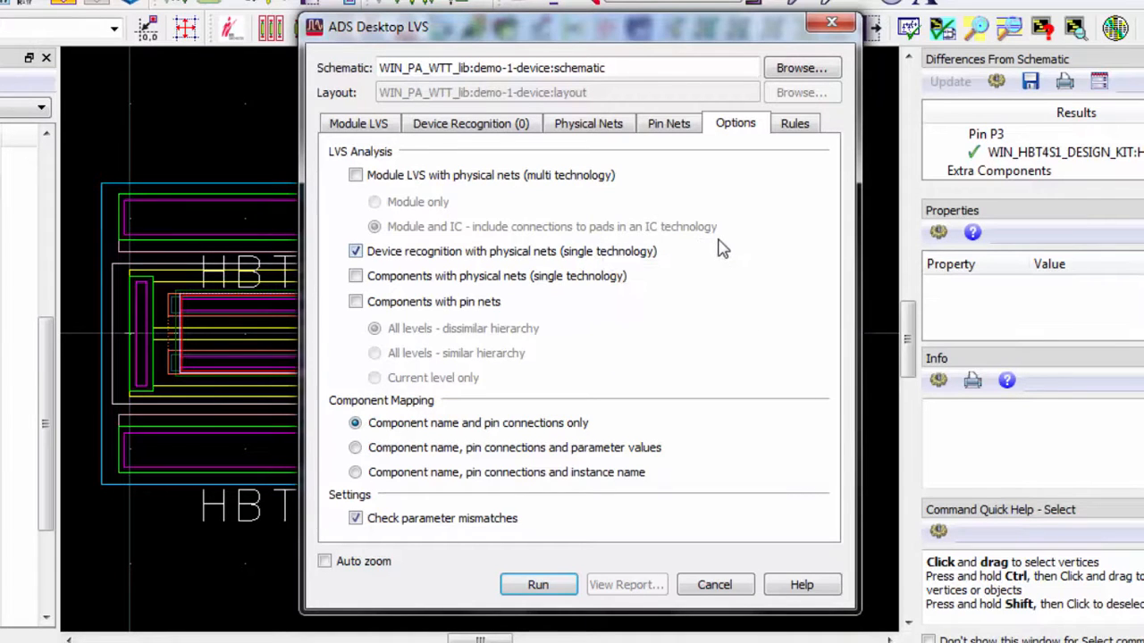
mouse_move(704, 284)
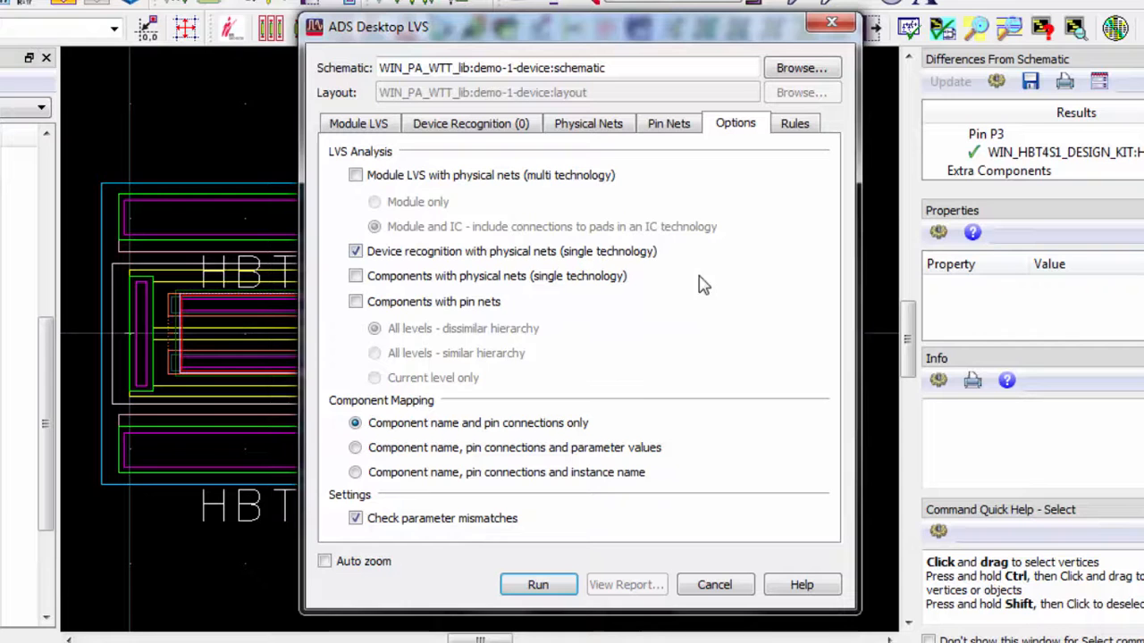
- Run Desktop LVS on demo-1-device, confirm, and close the zero-error results
click(537, 585)
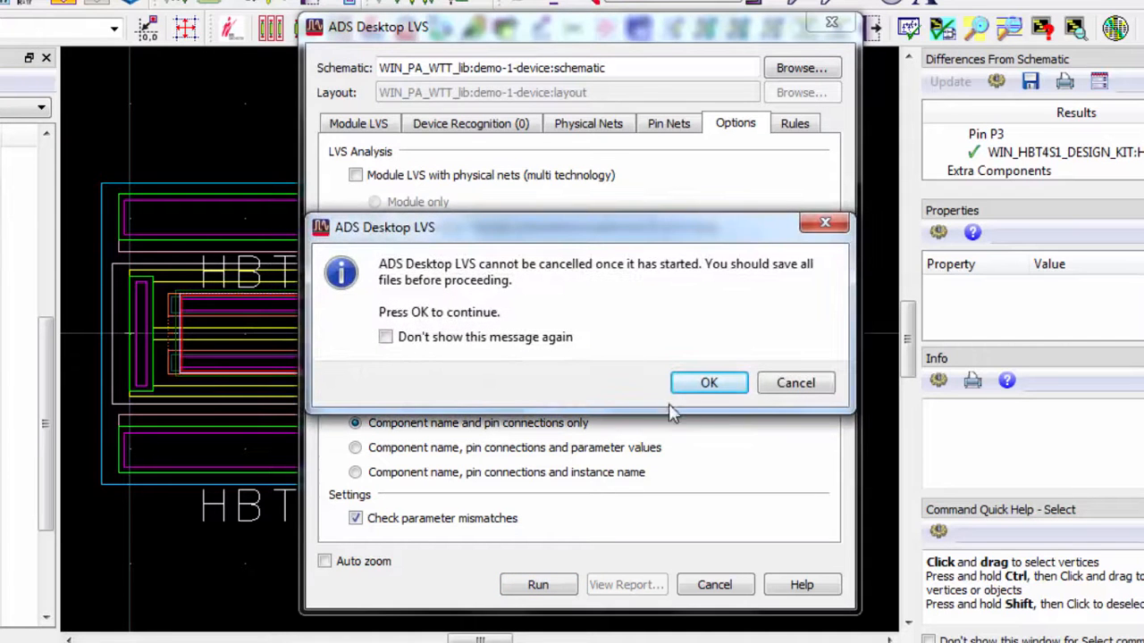
click(708, 383)
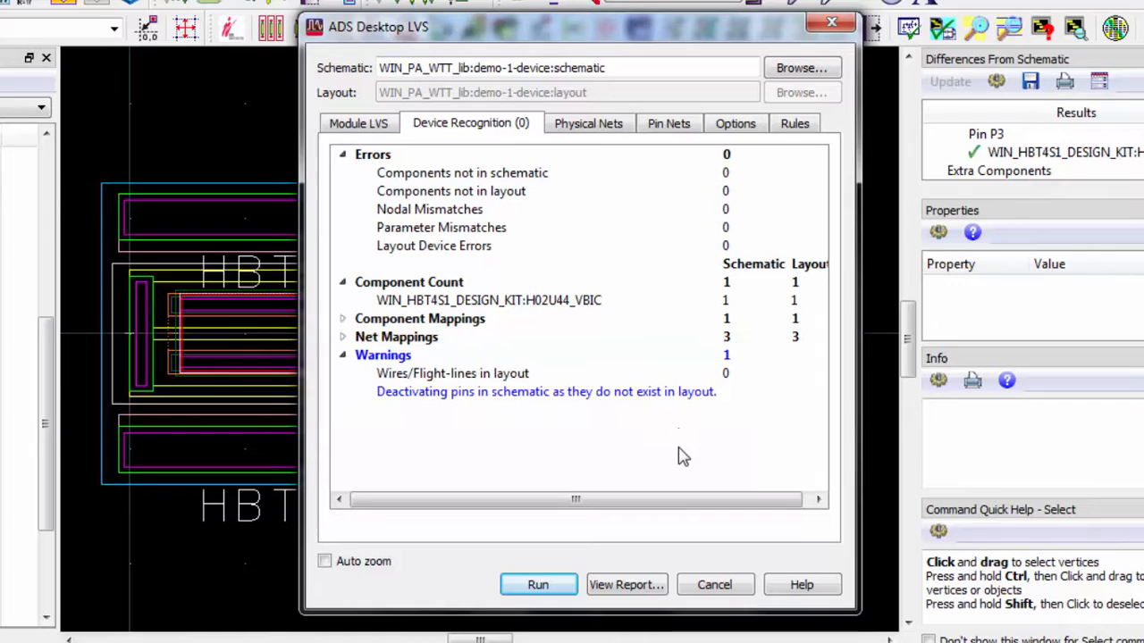
mouse_move(684, 470)
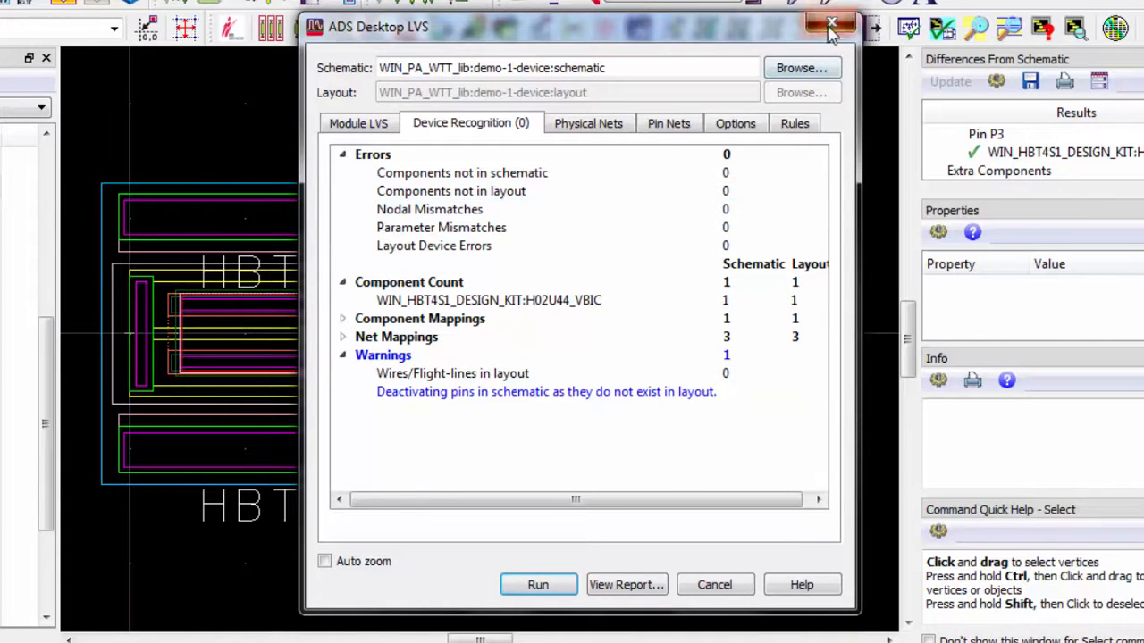
click(831, 23)
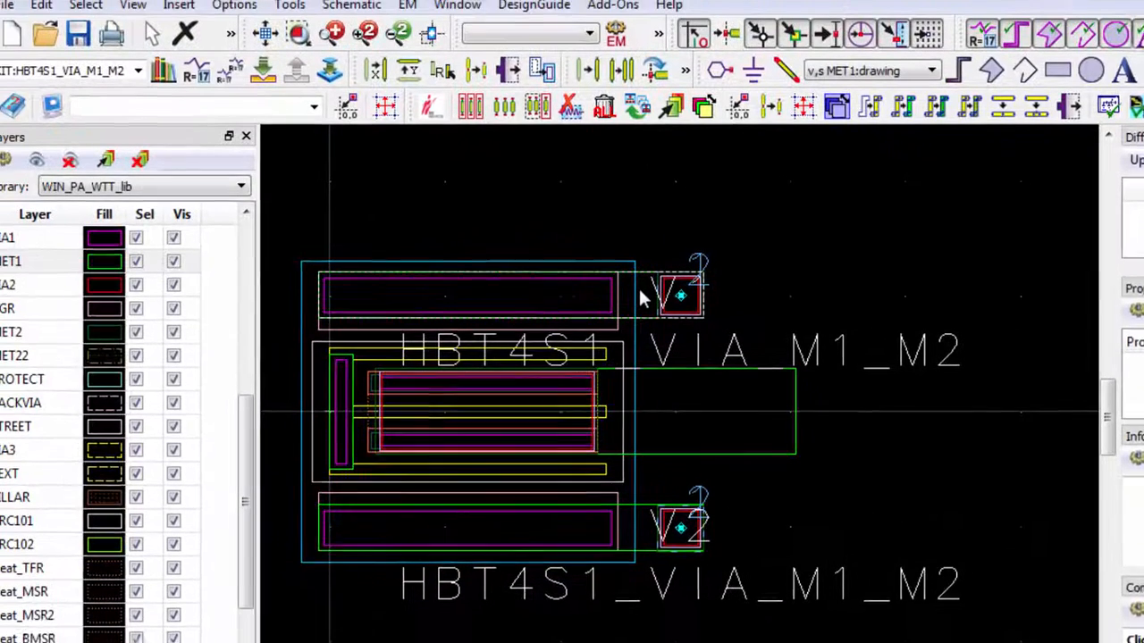
- Generate the demo-1-device symbol by copying the NPN symbol from Devices-BJT
click(471, 9)
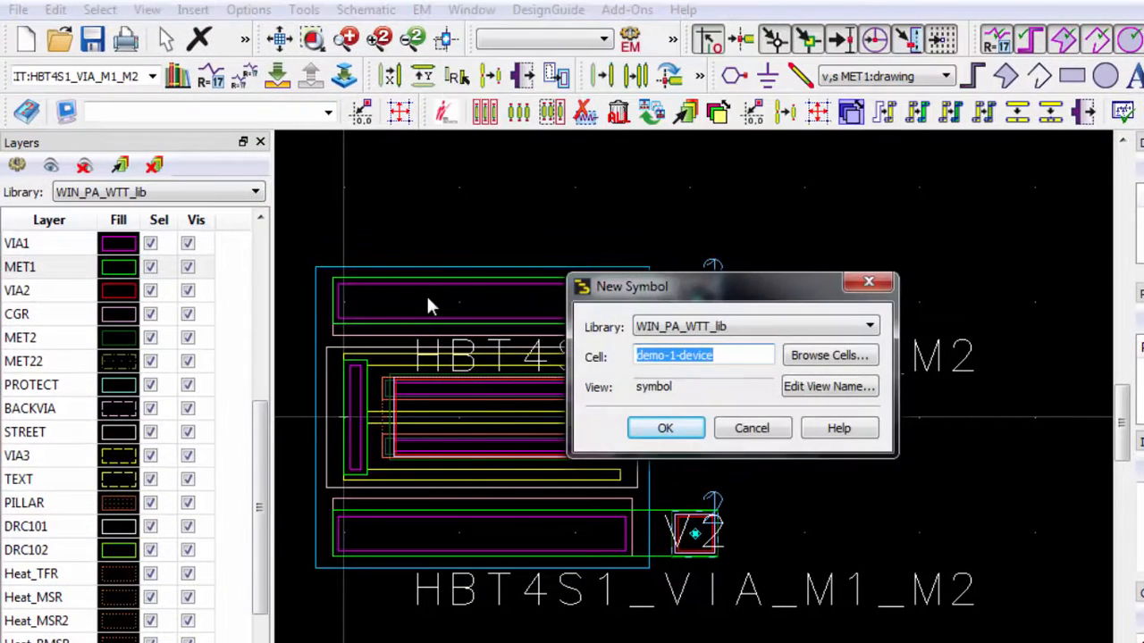
mouse_move(665, 428)
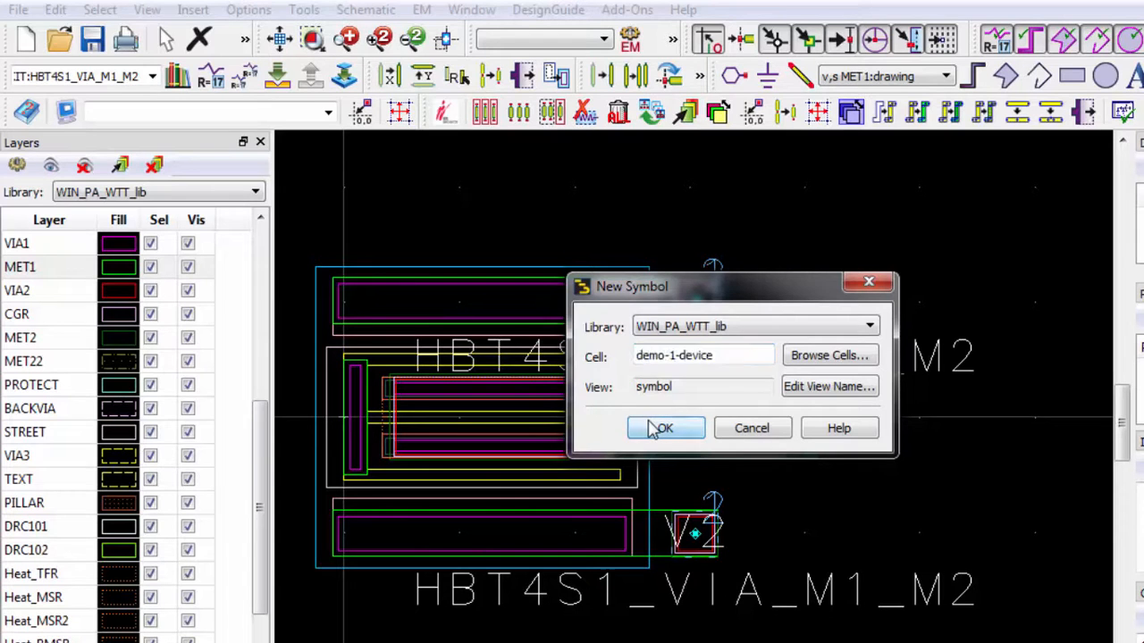
click(664, 428)
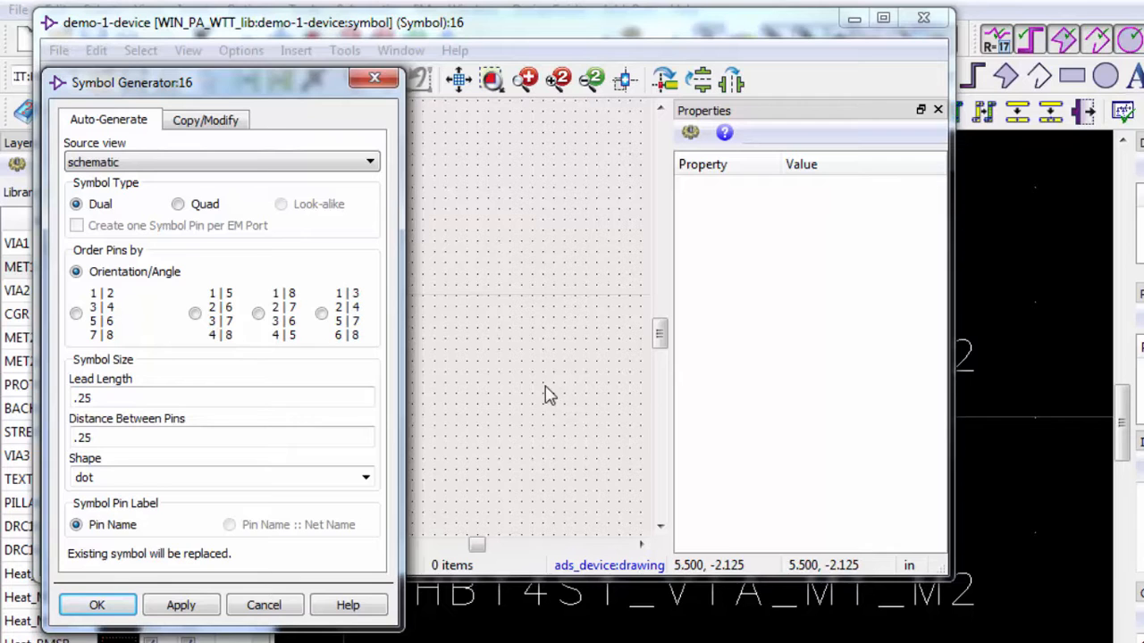
mouse_move(404, 279)
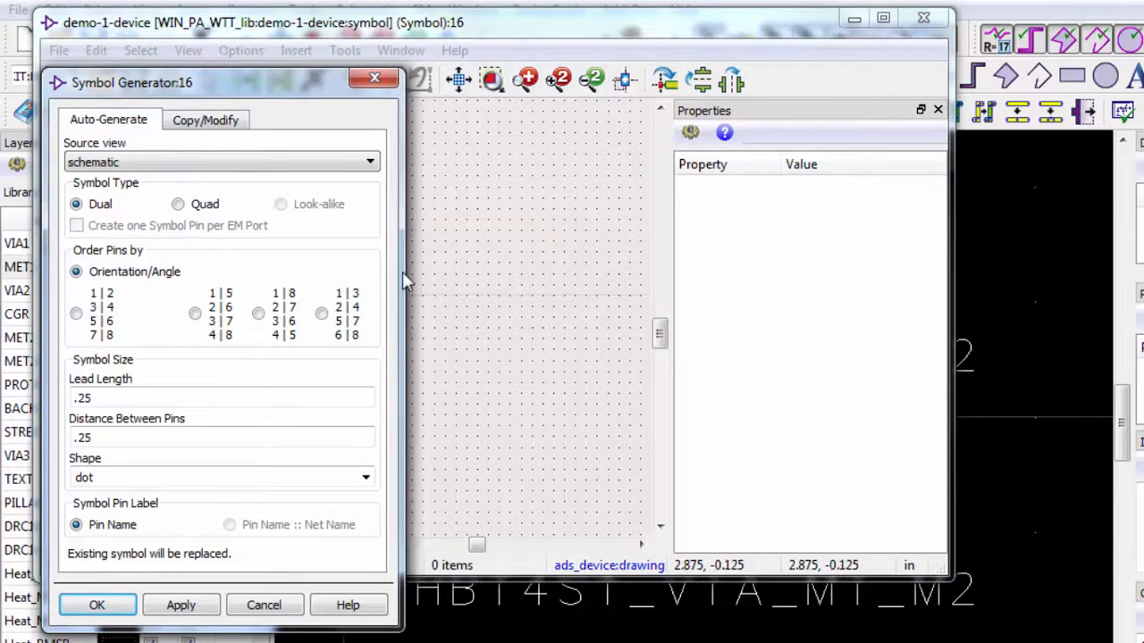
click(206, 118)
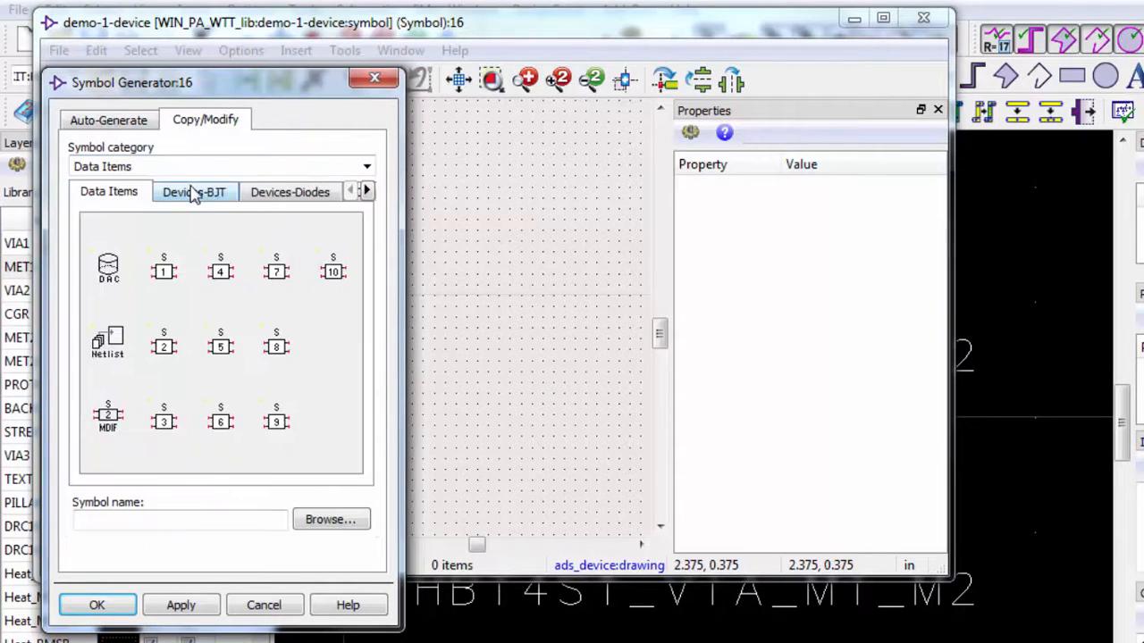
click(193, 191)
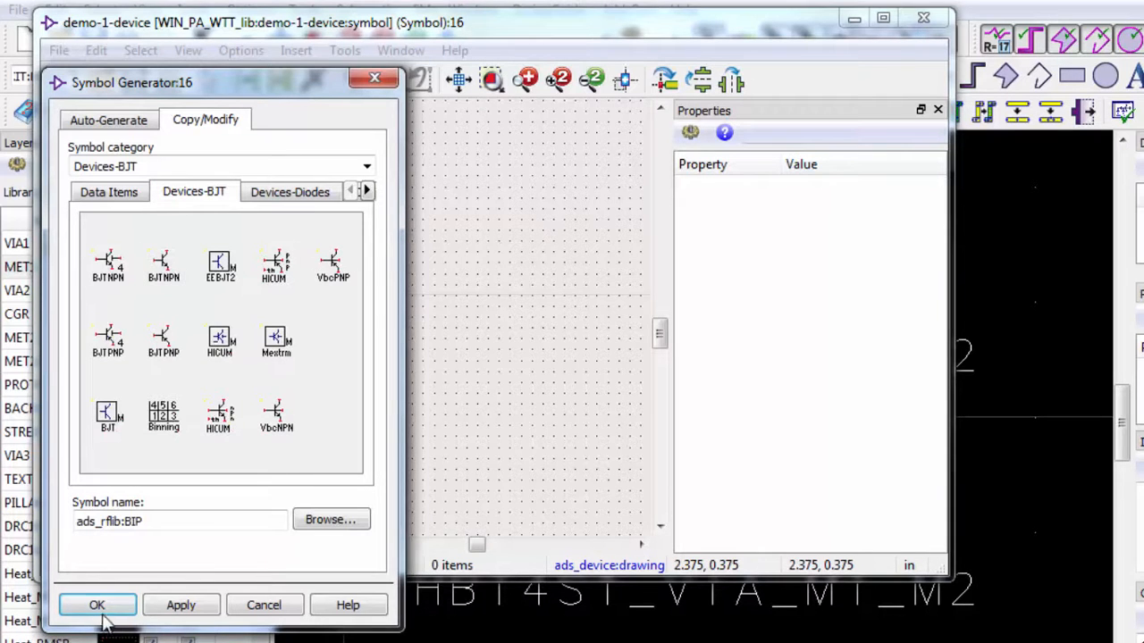
click(96, 605)
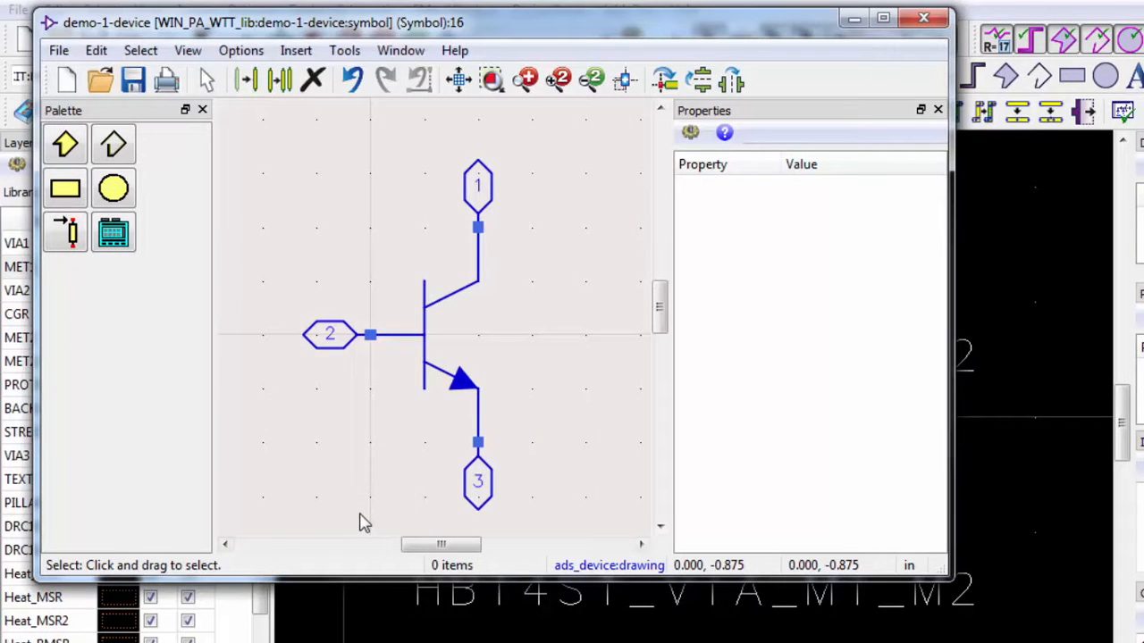